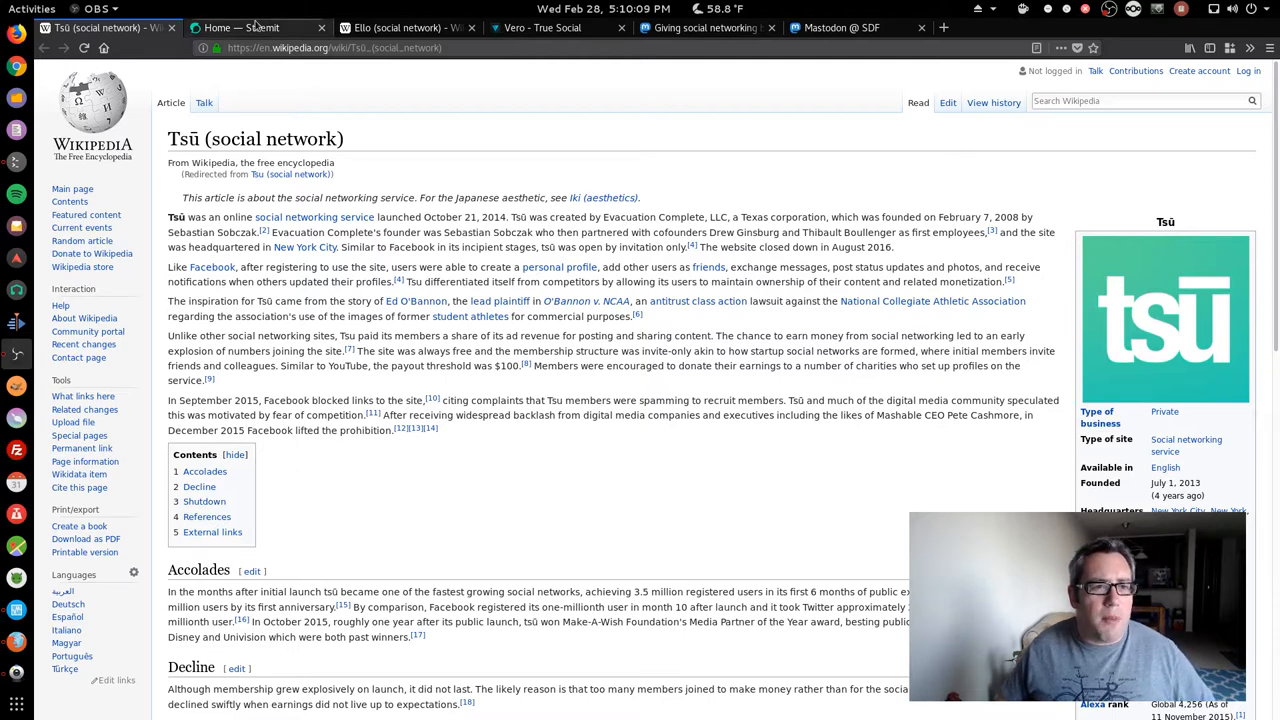
Bring up the Steemit home feed of recent personalized posts.
left_click(264, 28)
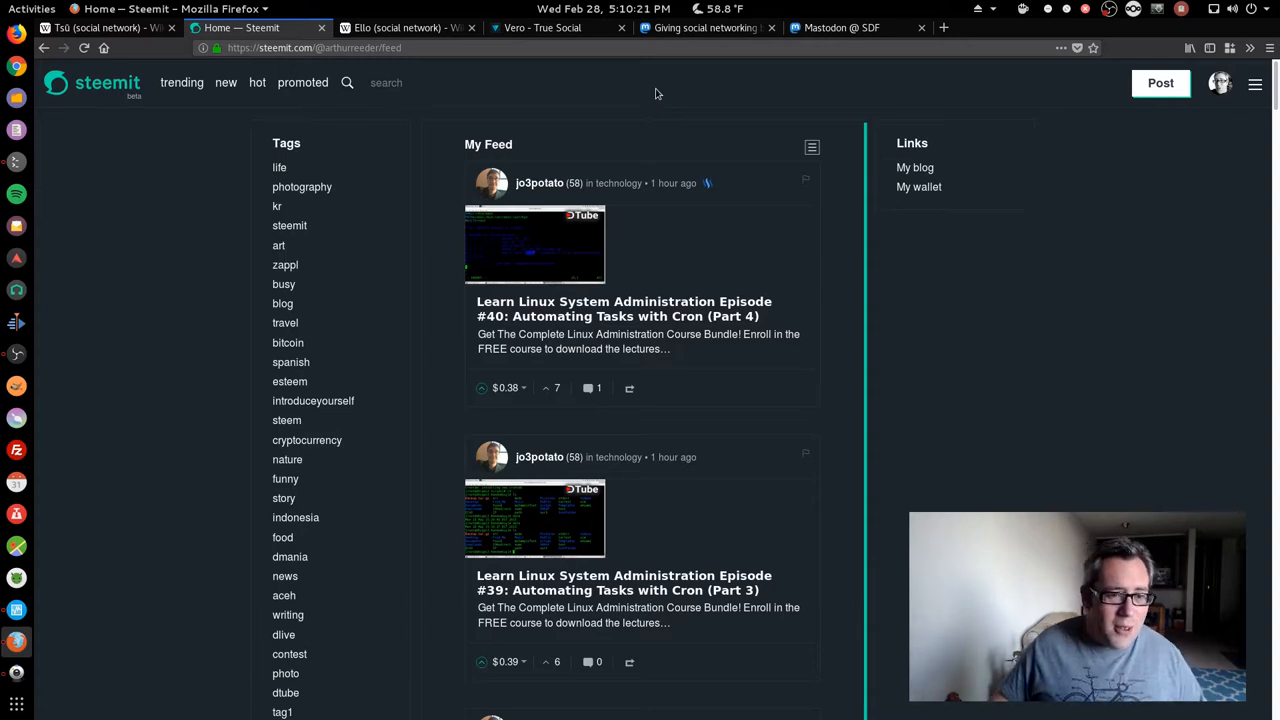
mouse_move(288, 432)
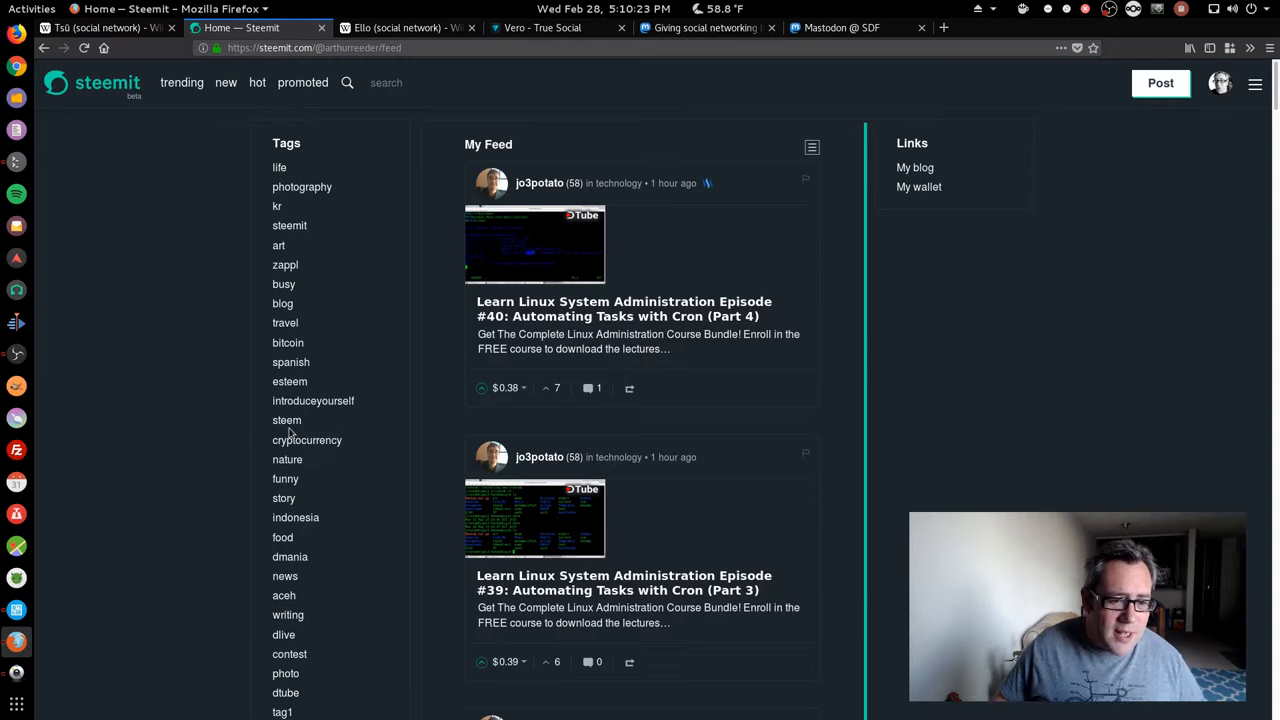
Browse Steemit's trending posts tagged steem, then move to the Ello Wikipedia article.
left_click(286, 420)
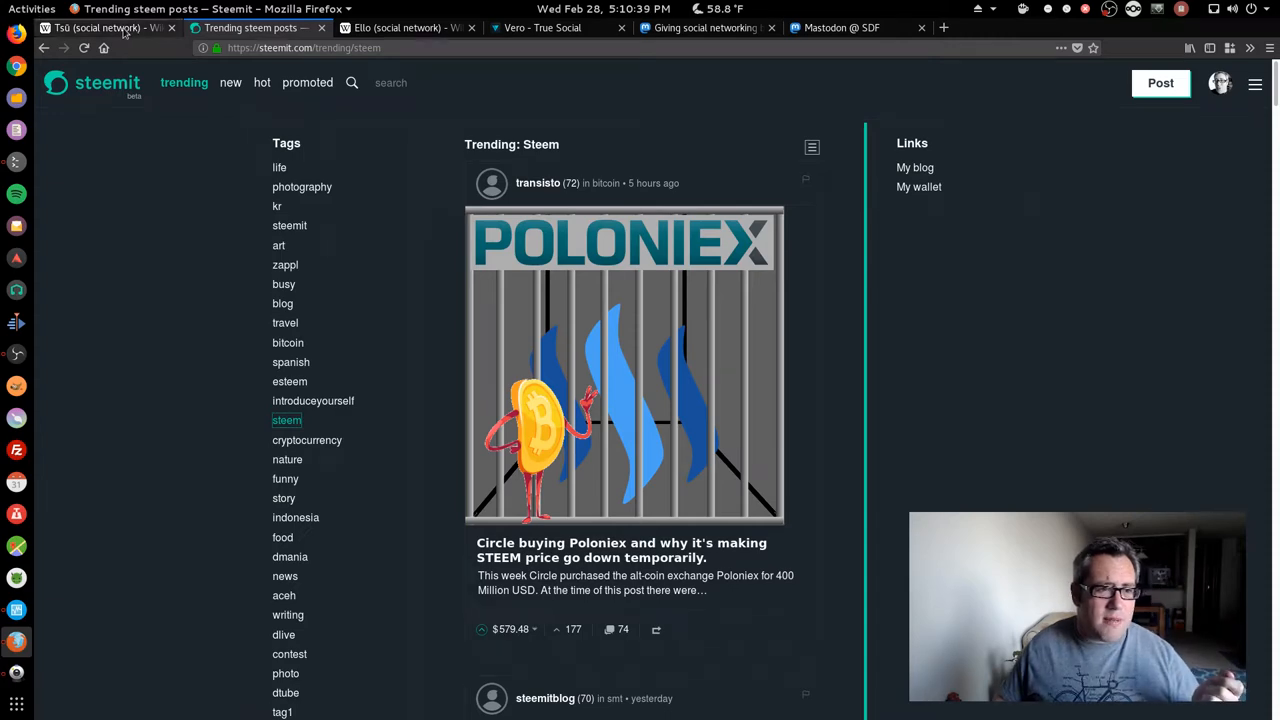
left_click(100, 28)
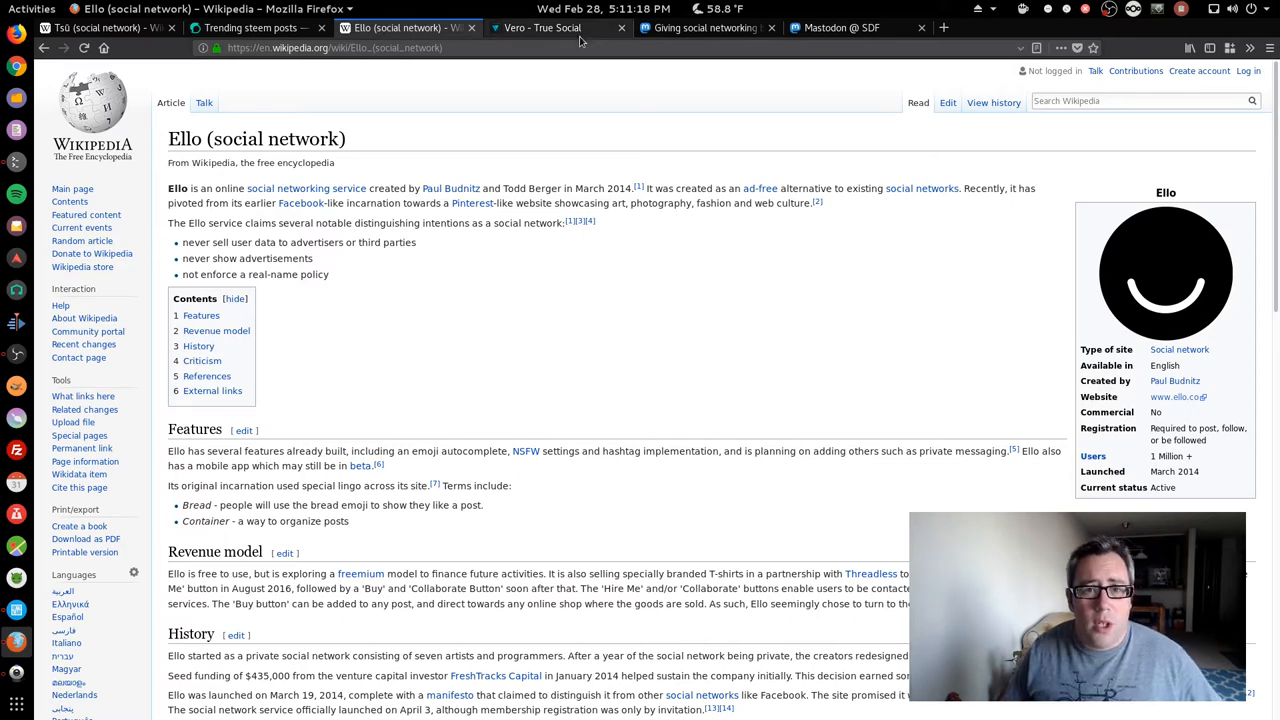
Visit Vero's free-for-life page, then the Mastodon project homepage.
left_click(552, 28)
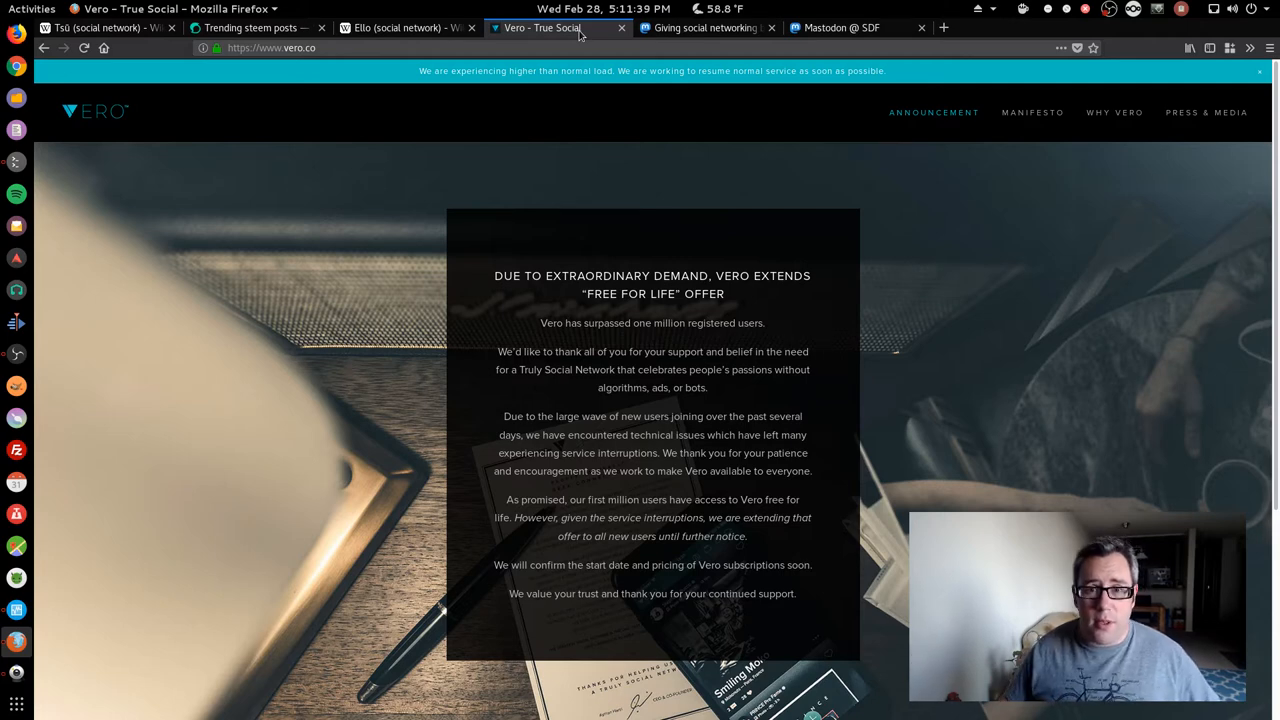
left_click(700, 28)
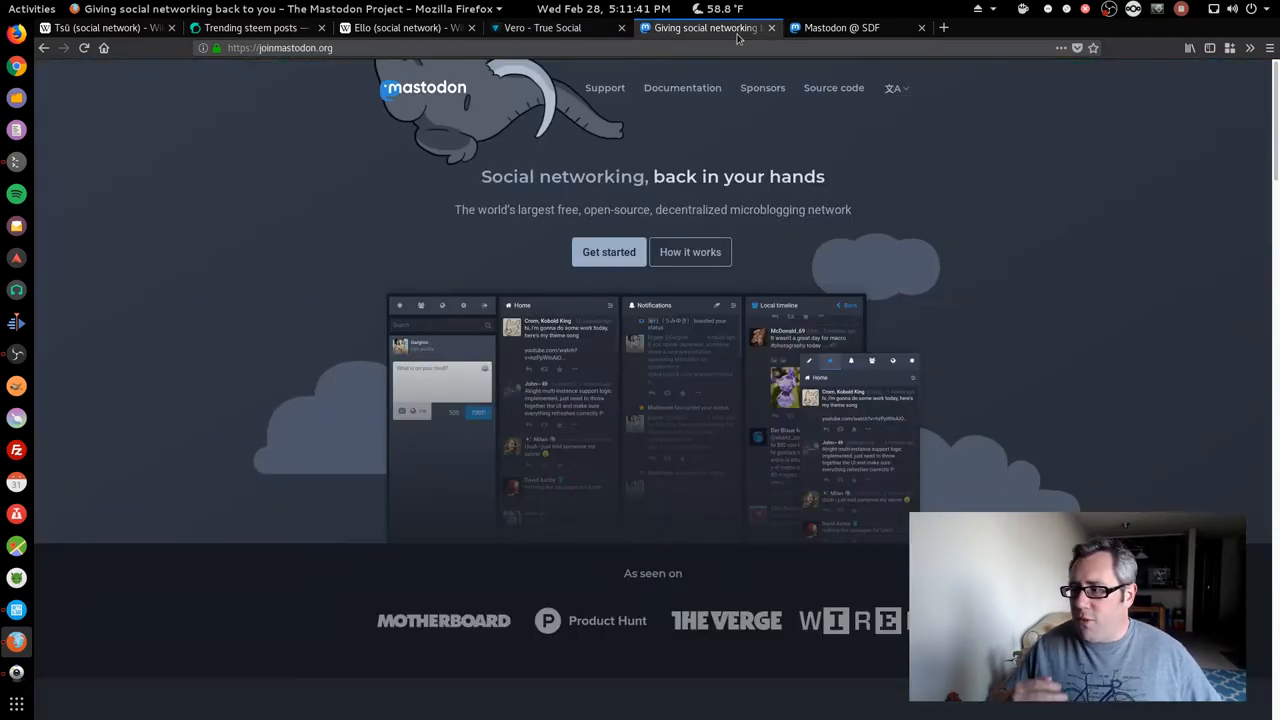